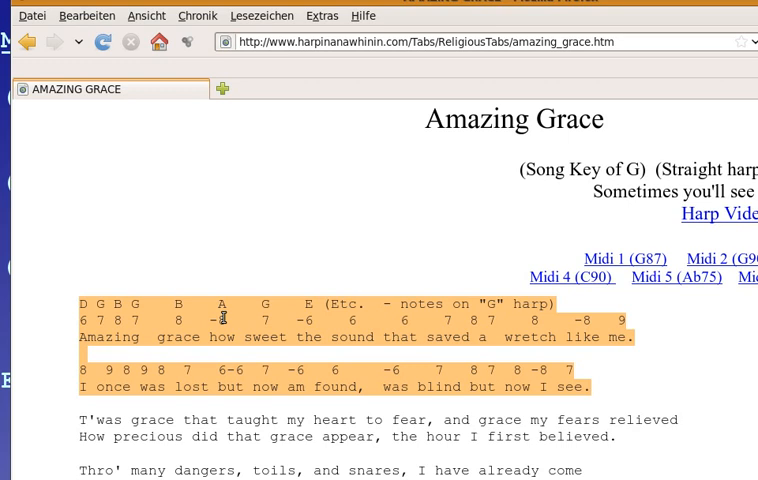
mouse_move(222, 356)
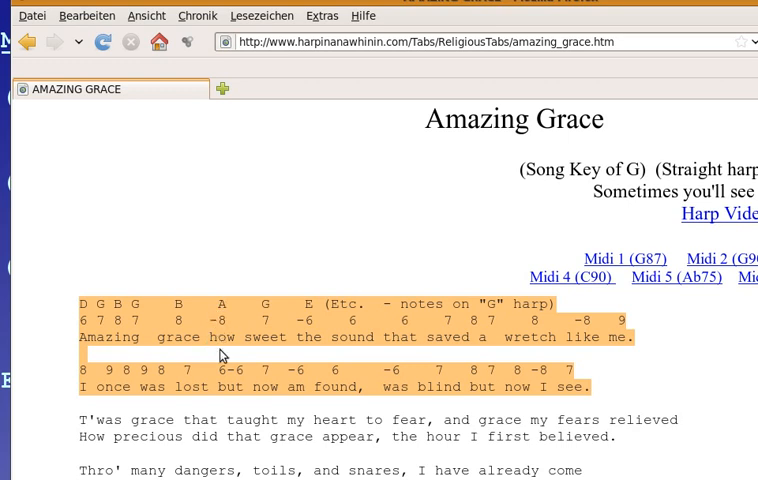
mouse_move(602, 336)
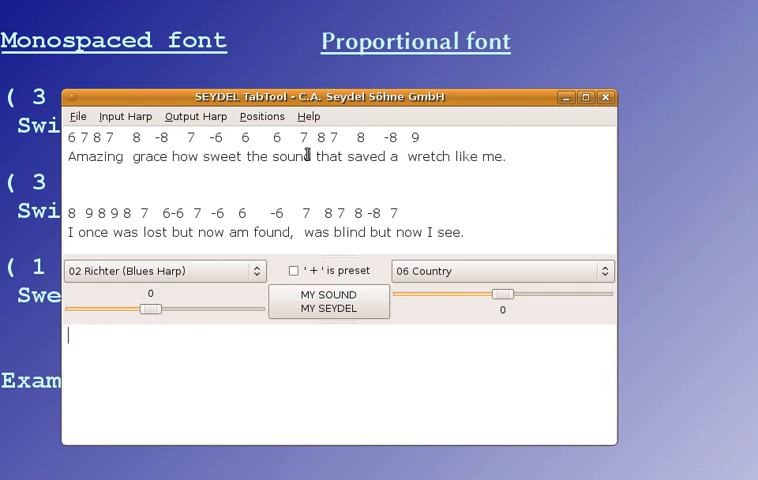
mouse_move(274, 306)
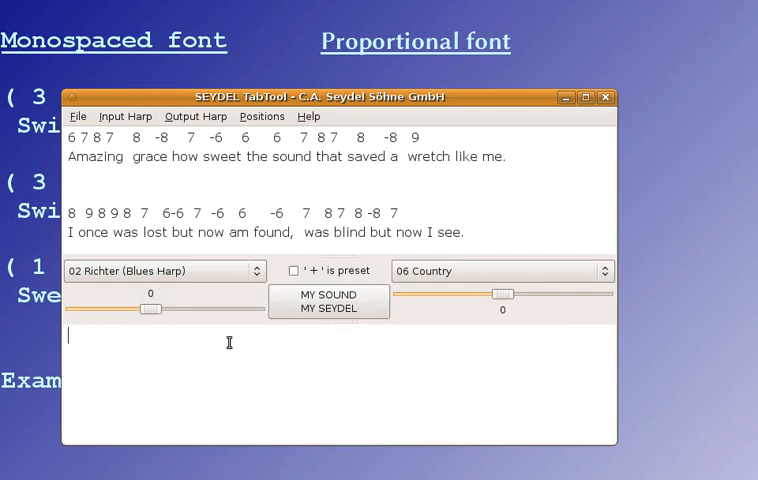
mouse_move(278, 358)
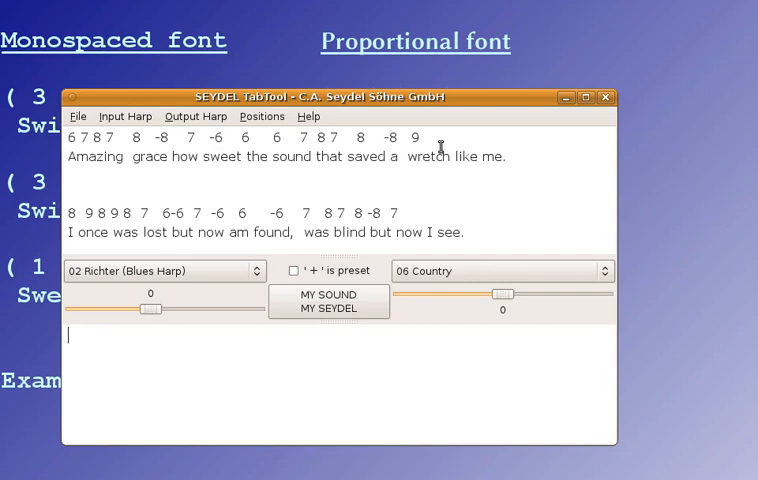
mouse_move(232, 346)
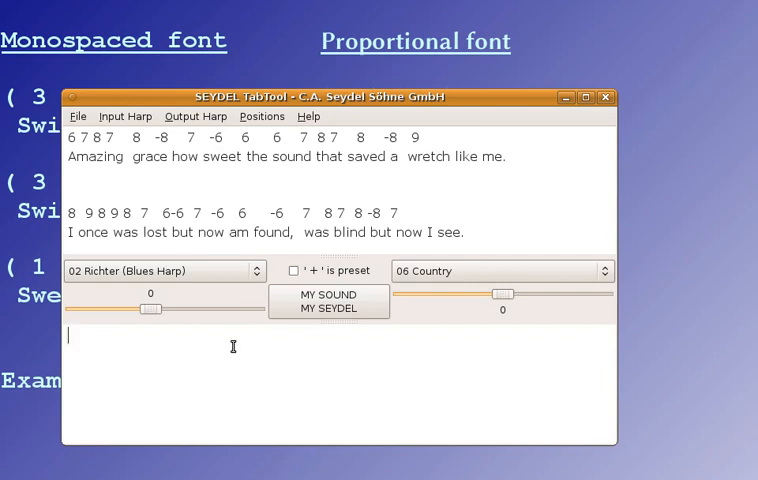
type("@font")
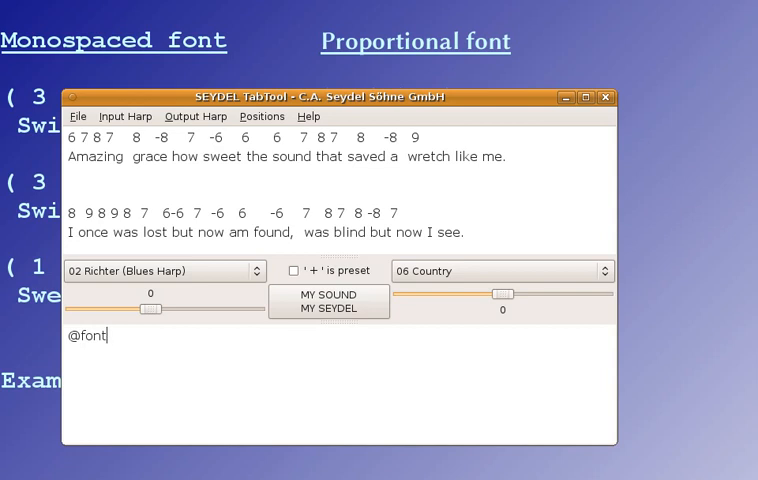
type("chooser@")
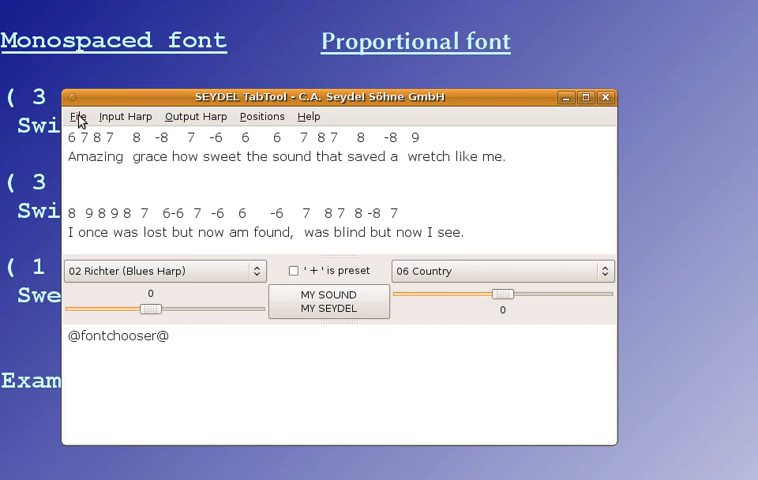
left_click(80, 116)
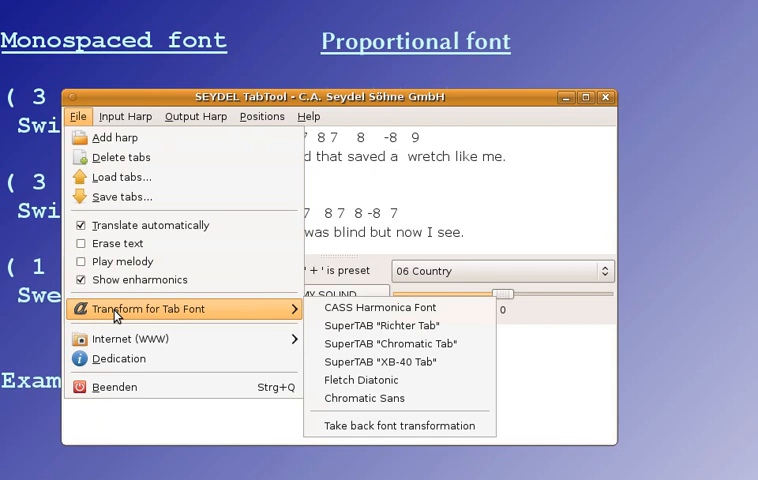
mouse_move(408, 360)
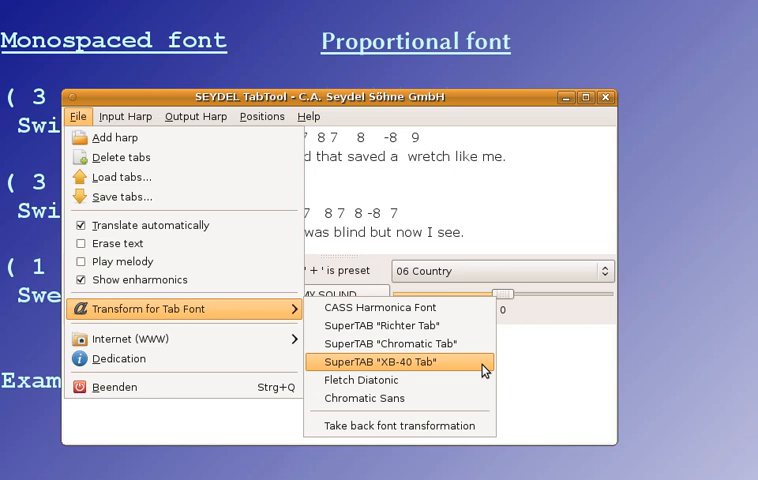
mouse_move(478, 362)
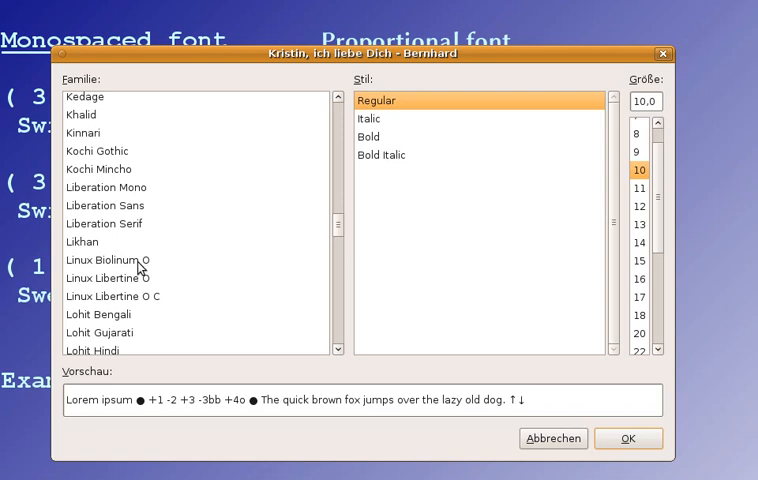
Preview Linux Biolinum O and Linux Libertine O C, then choose Courier New bold at size 14
left_click(108, 260)
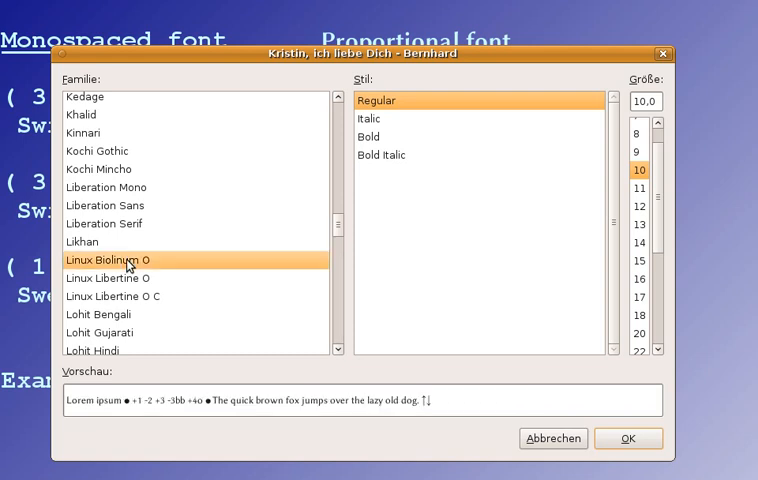
left_click(128, 296)
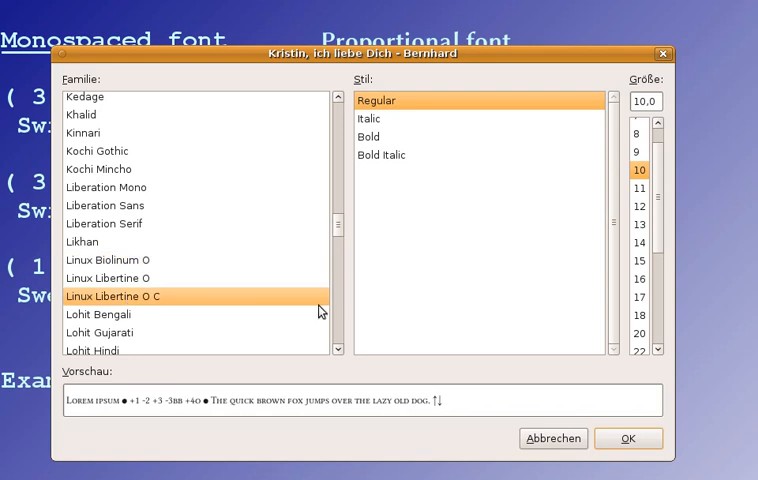
type("courier")
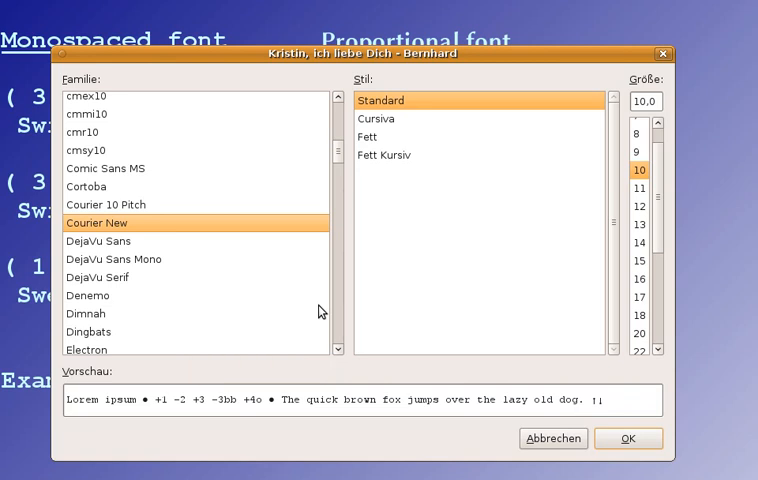
mouse_move(344, 212)
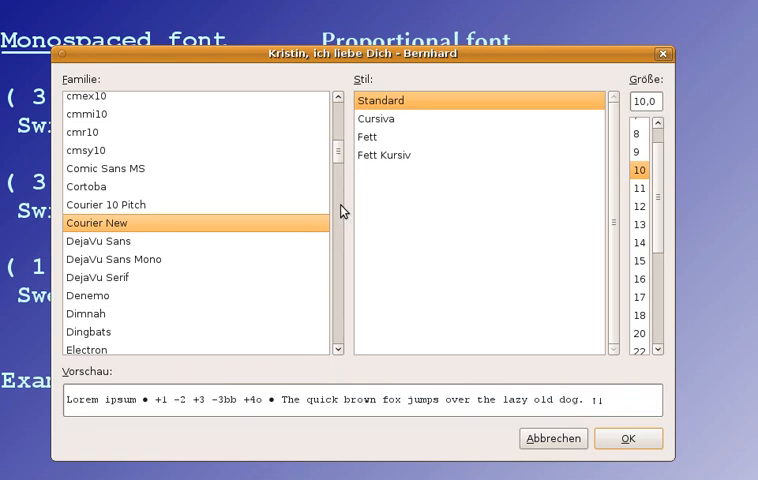
mouse_move(396, 128)
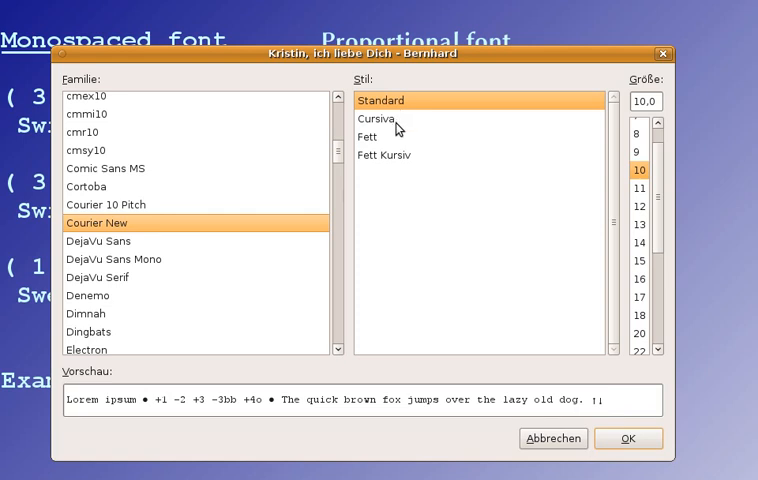
mouse_move(642, 212)
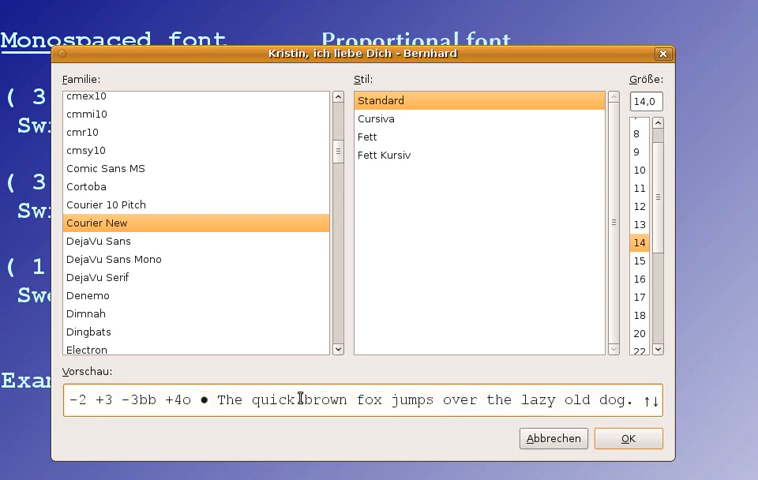
mouse_move(384, 148)
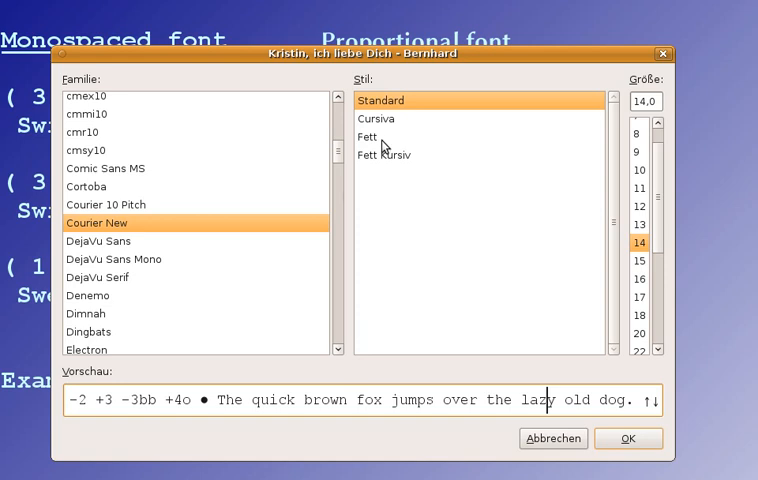
left_click(368, 136)
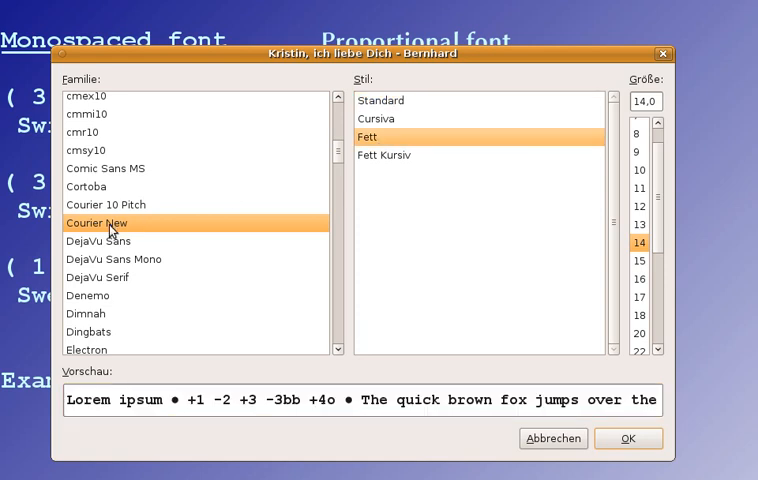
mouse_move(612, 440)
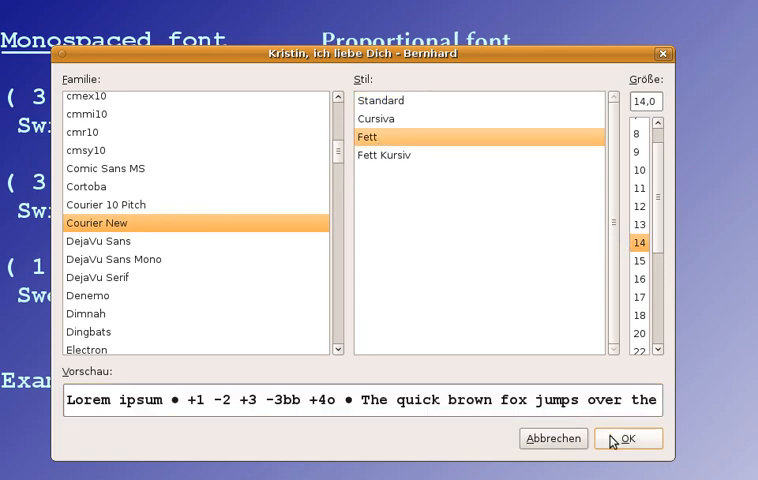
Apply bold Courier New 14 so the Amazing Grace notes line up above the lyrics
left_click(628, 438)
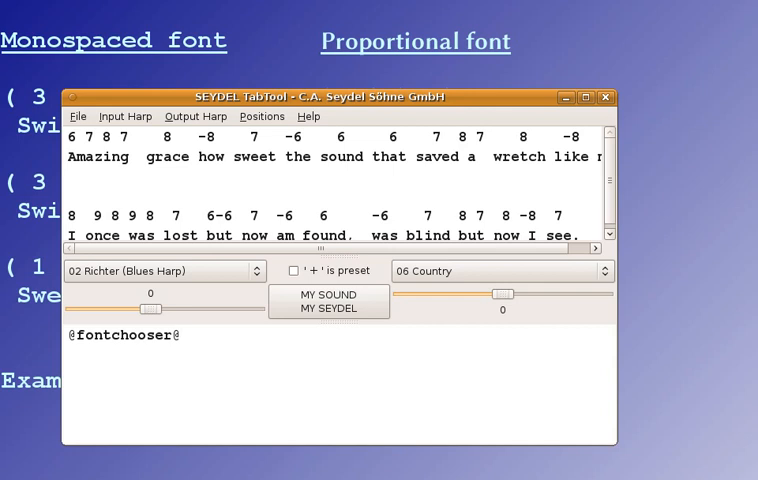
left_click(180, 336)
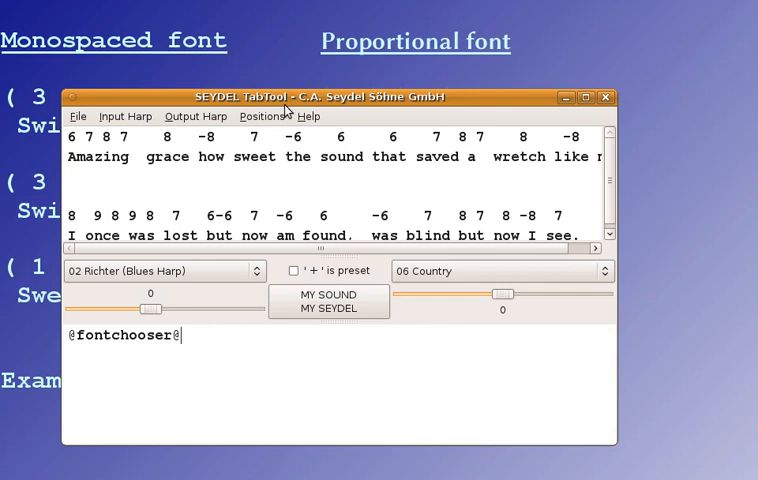
left_click(308, 116)
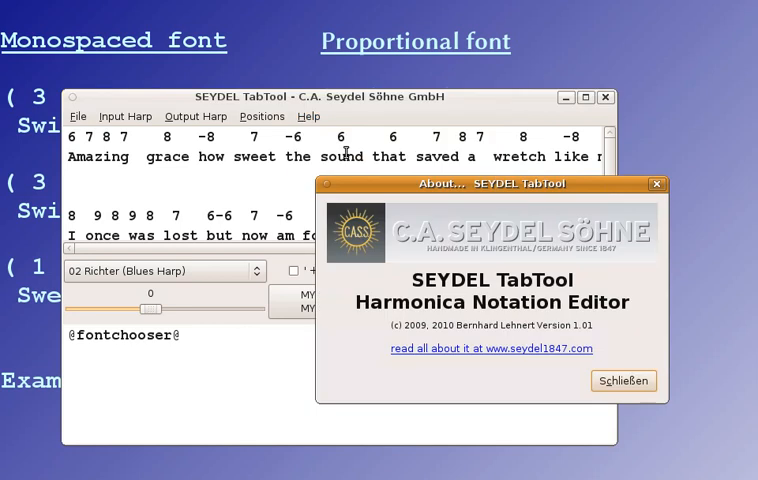
mouse_move(590, 324)
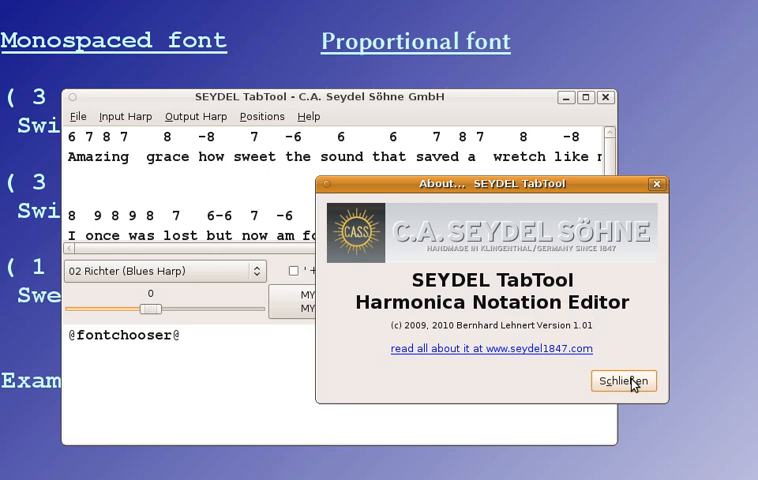
left_click(624, 380)
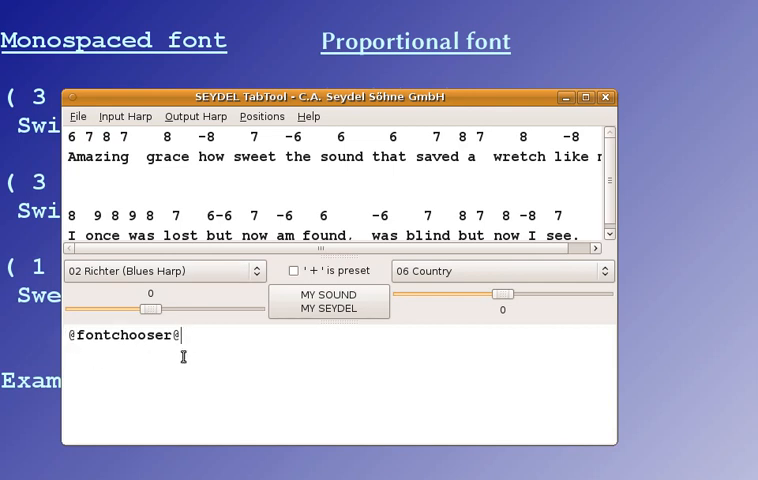
Switch the tab font to regular Liberation Mono at size 10 via the font chooser
left_click(78, 116)
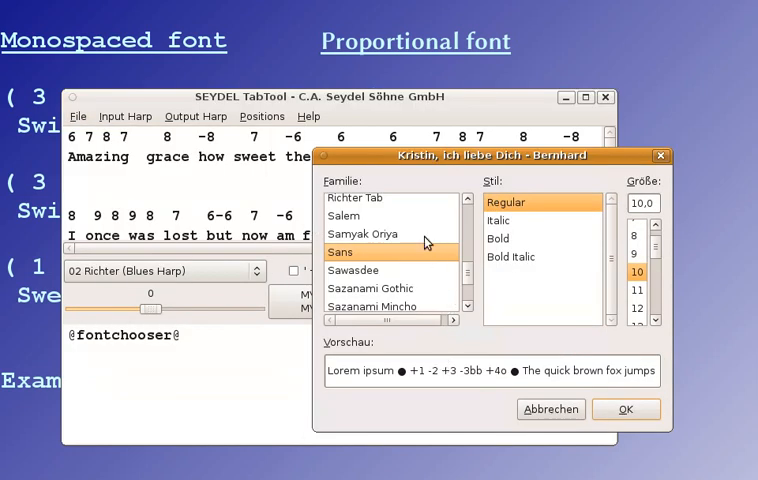
scroll("down", 3)
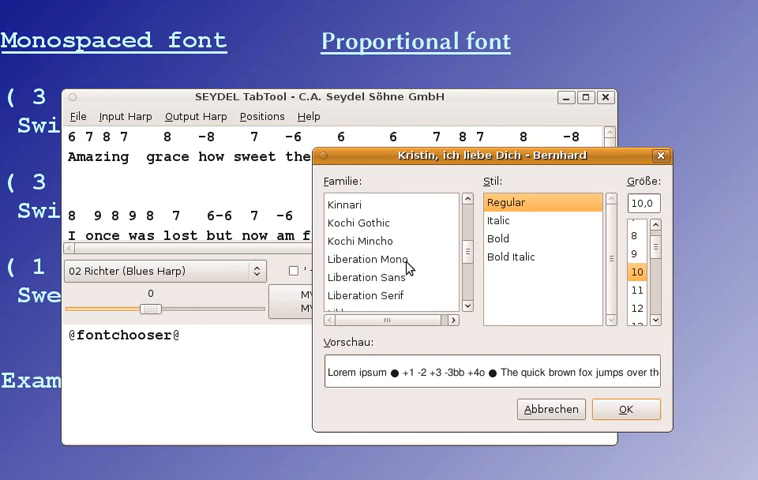
left_click(368, 260)
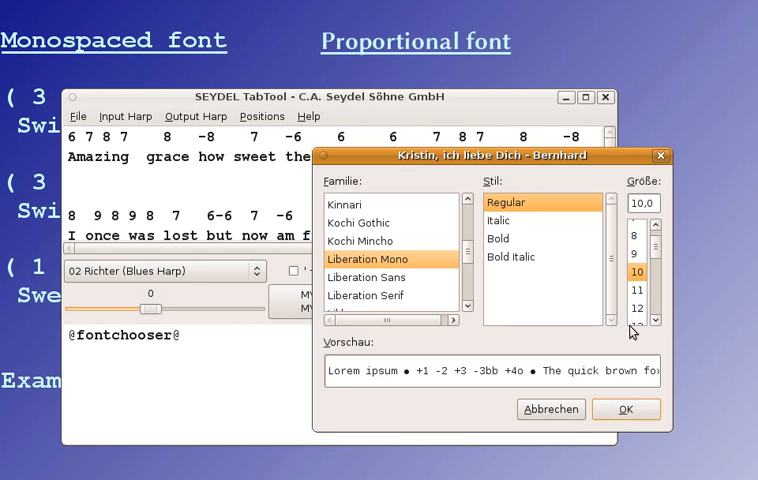
left_click(632, 408)
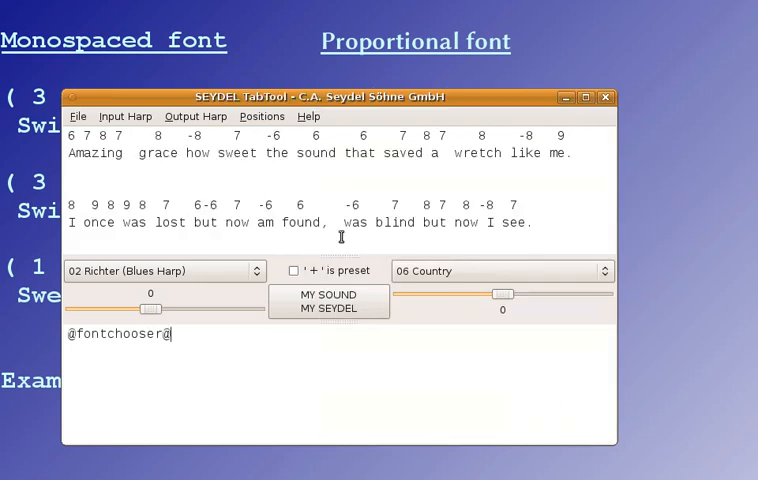